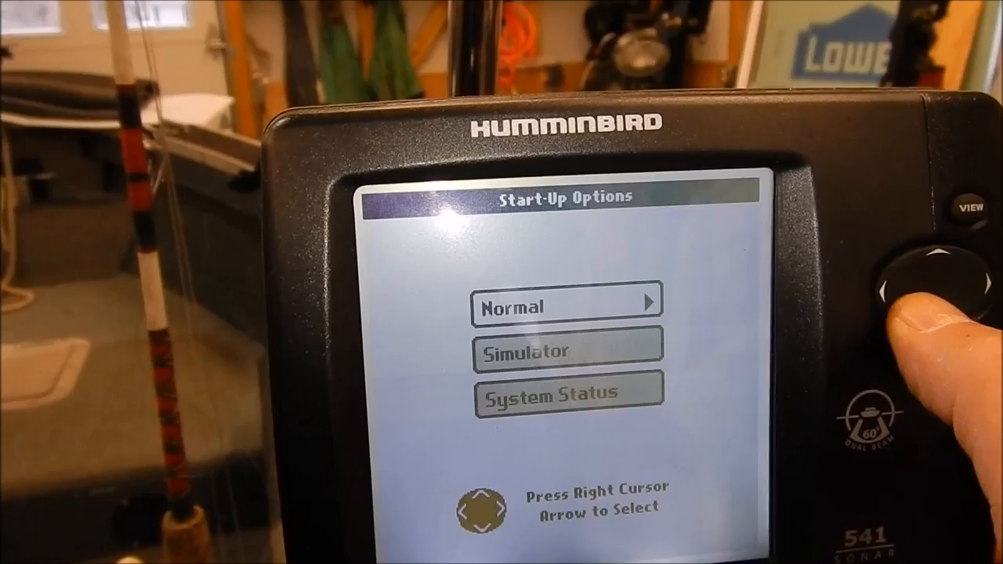
Choose Simulator from the Start-Up Options to boot the unit into simulated sonar mode
left_click(909, 298)
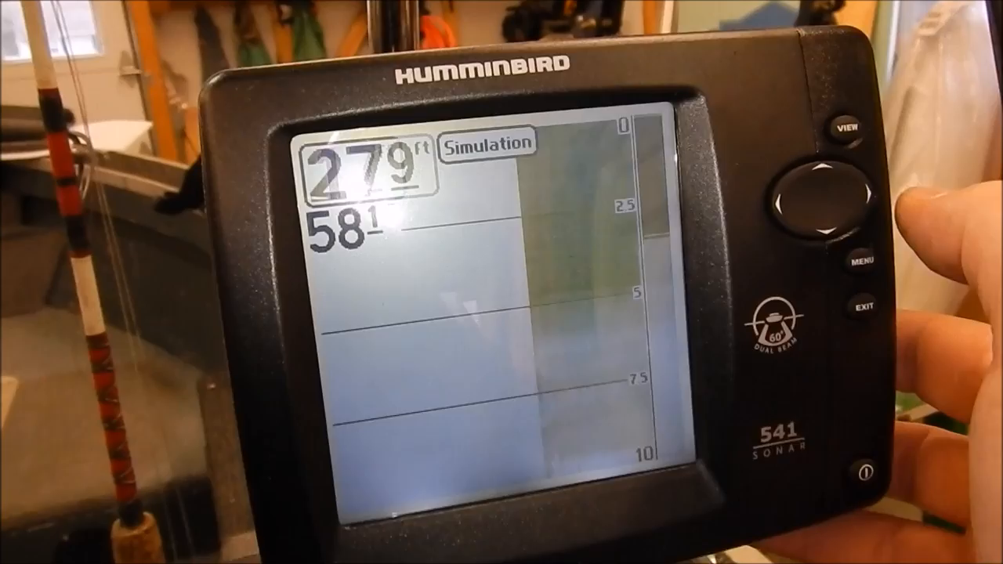